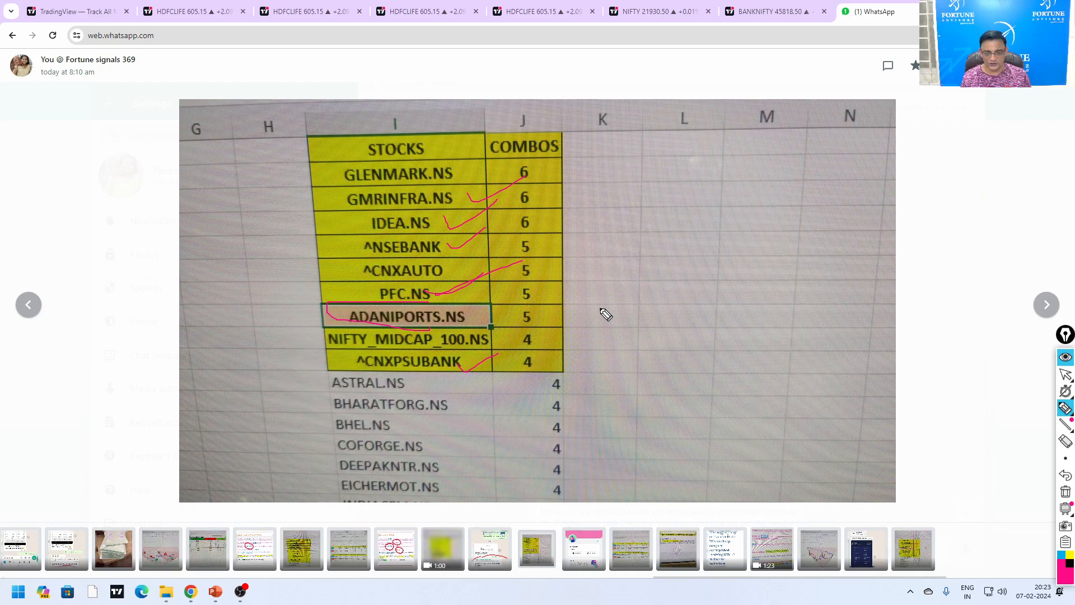
# Close the enlarged stock combos image and return to the Fortune signals 369 chat.
pyautogui.moveTo(432, 124); pyautogui.dragTo(403, 398)
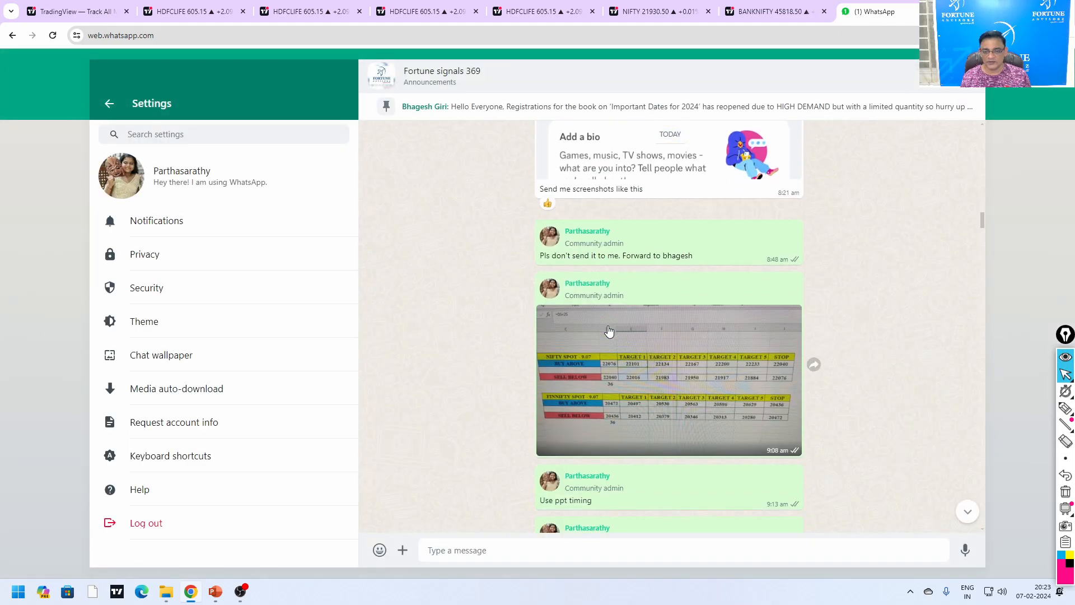
pyautogui.click(658, 11)
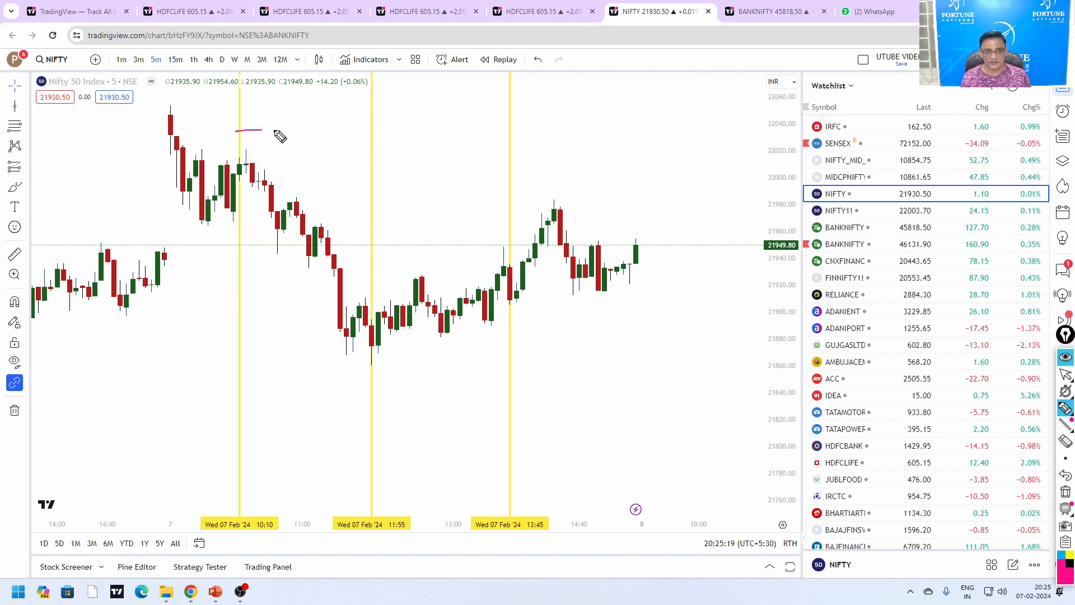
# View the Wednesday NIFTY/BANKNIFTY timings post in WhatsApp, then return to the TradingView charts.
pyautogui.click(871, 11)
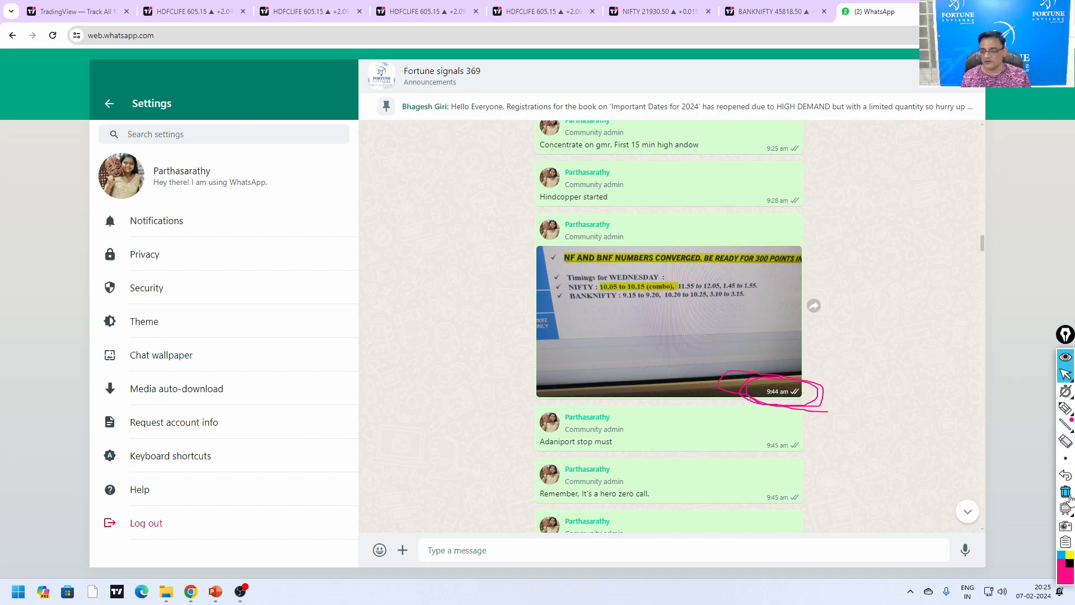
pyautogui.click(775, 11)
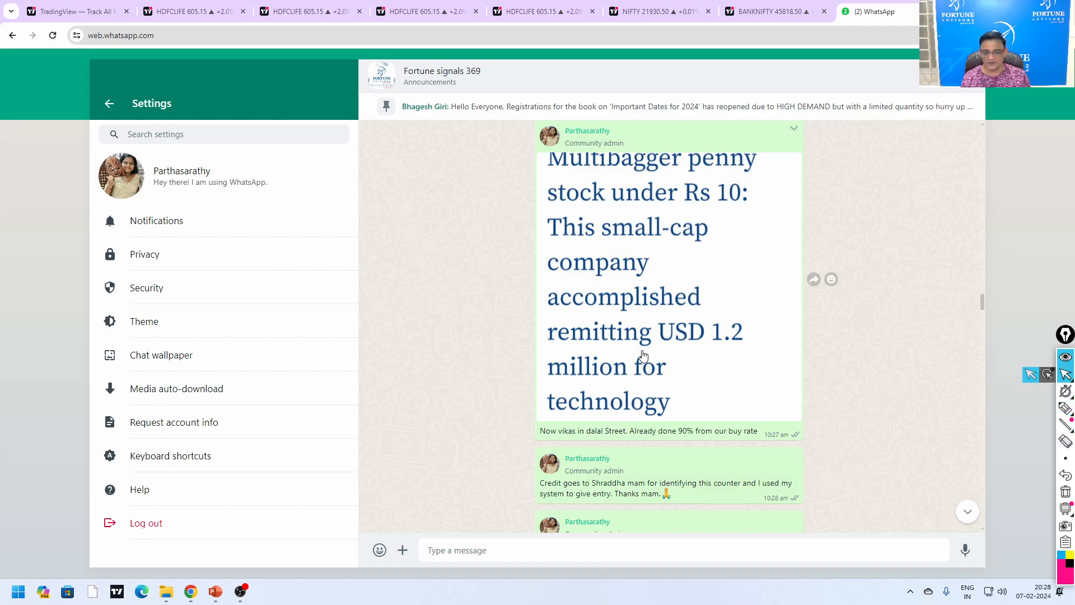
pyautogui.moveTo(769, 179)
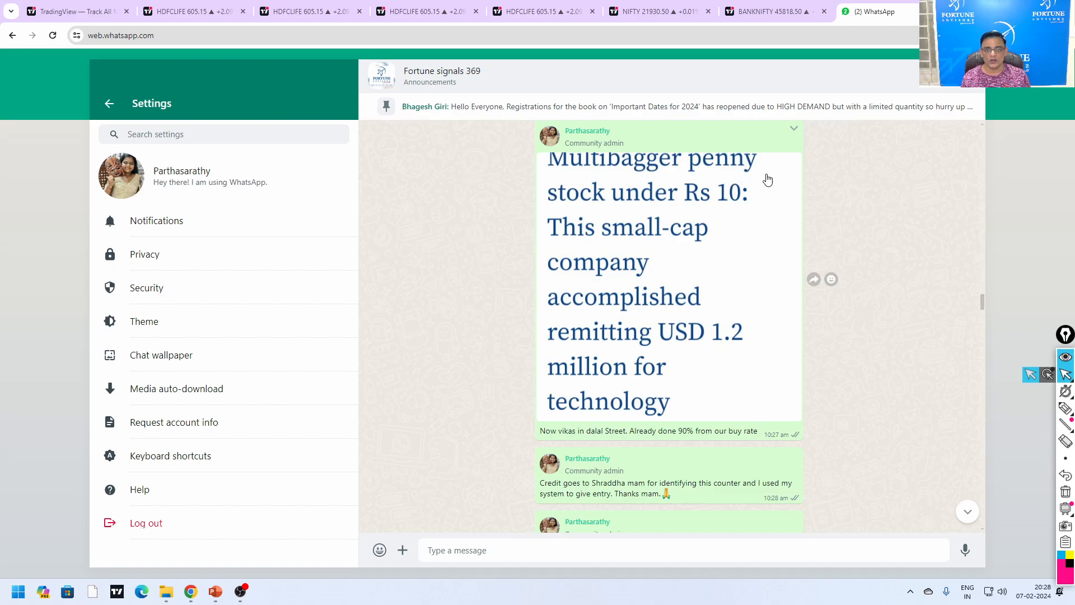
pyautogui.moveTo(545, 11)
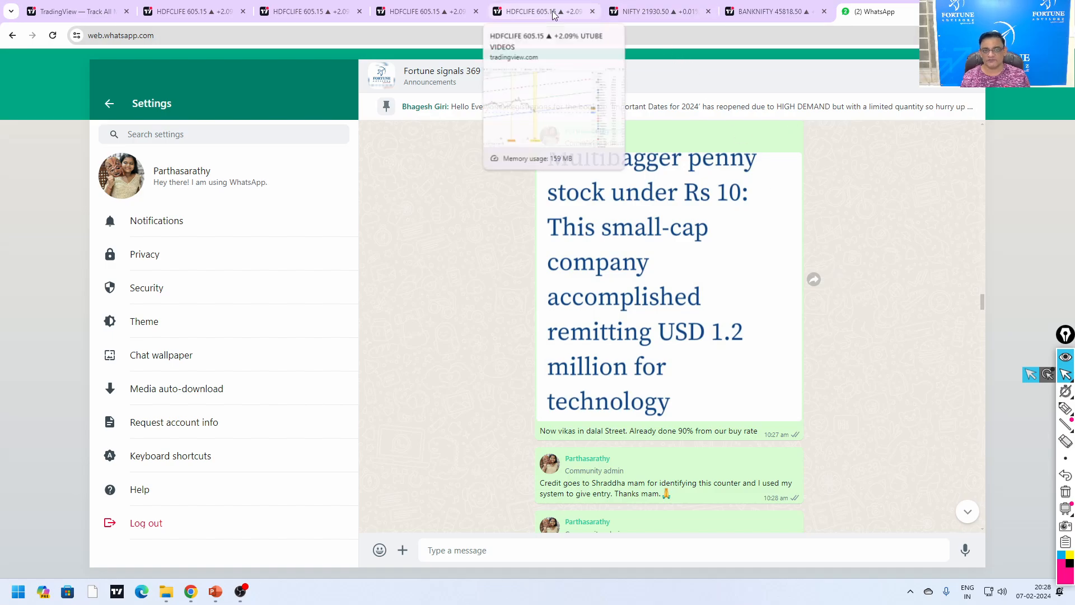
# Switch back to the HDFC Life daily chart showing targets 832 and 1206.
pyautogui.click(542, 11)
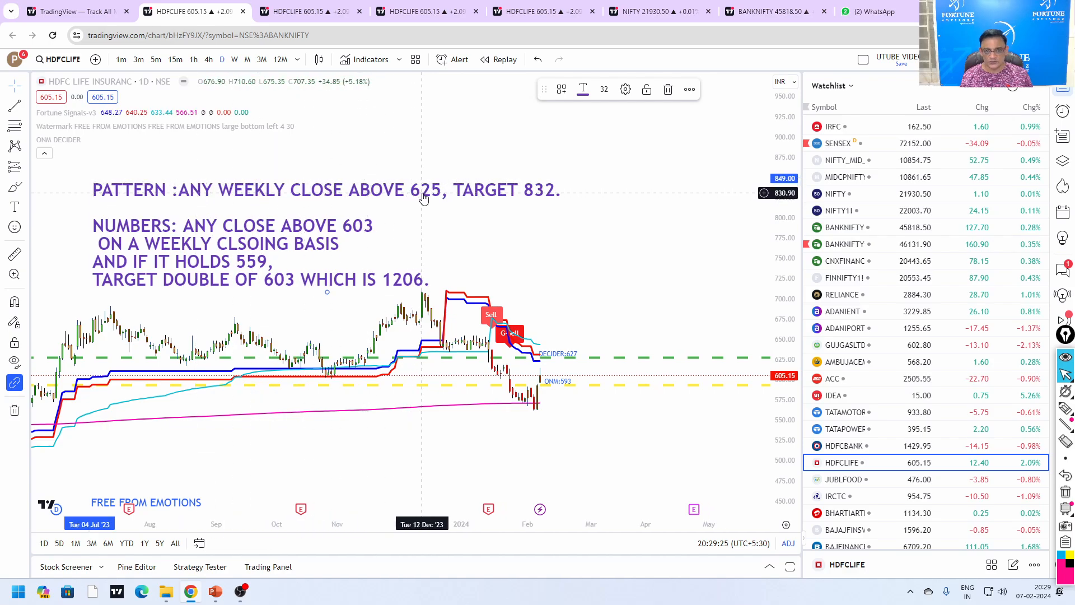
pyautogui.moveTo(542, 199)
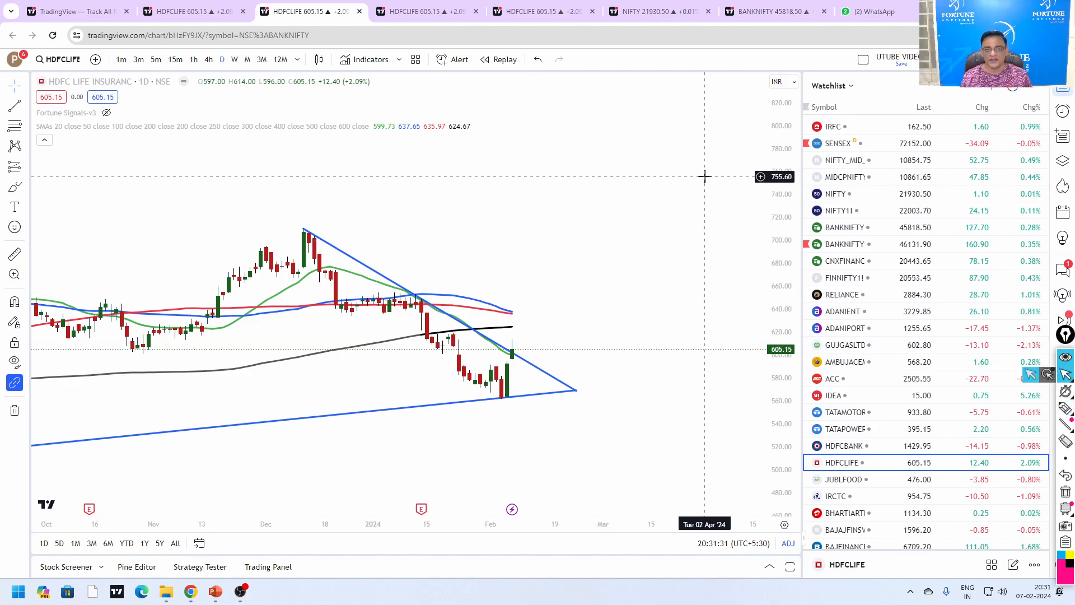
pyautogui.click(234, 59)
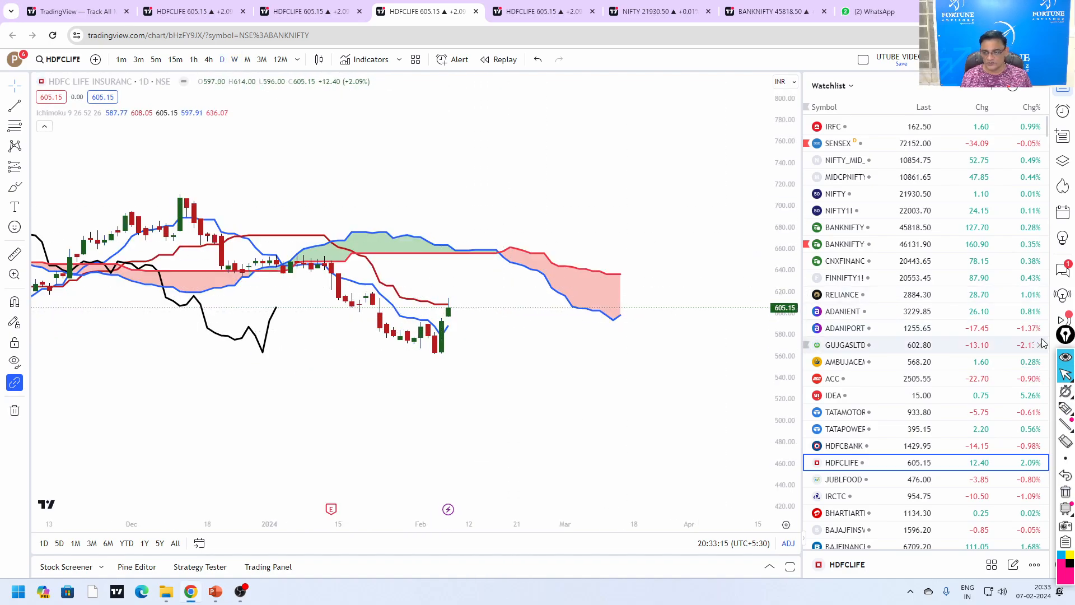
pyautogui.moveTo(495, 264)
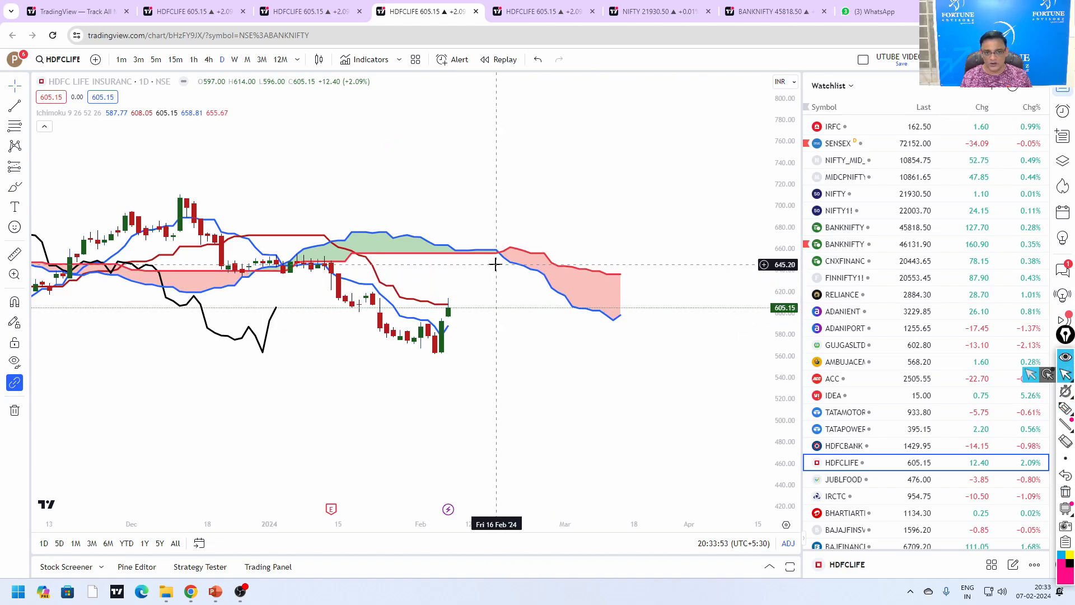